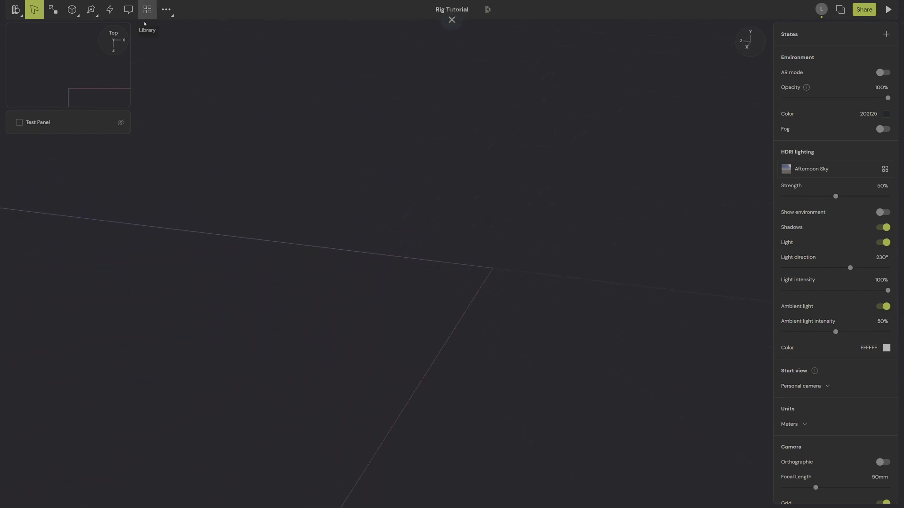
Insert a Body Rig from the object menu and orbit the view around it.
{"action": "left_click", "coordinate": [72, 10]}
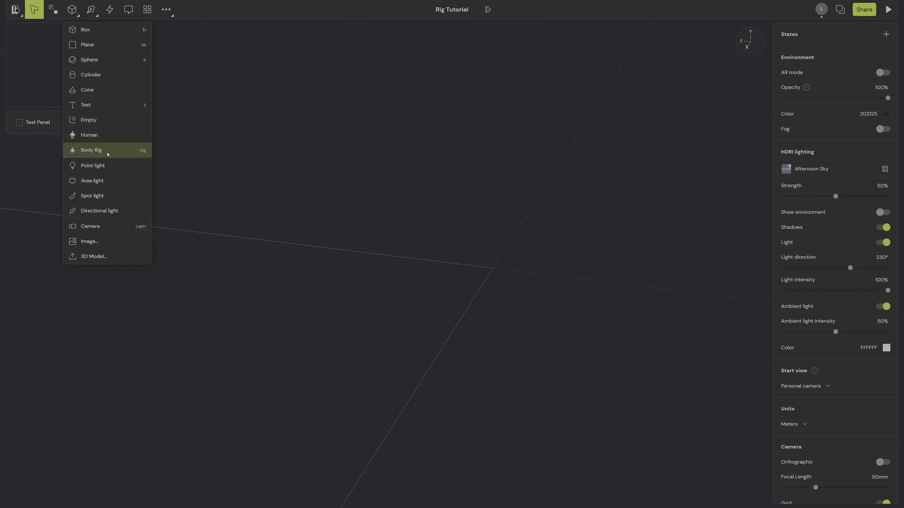
{"action": "mouse_move", "coordinate": [123, 157]}
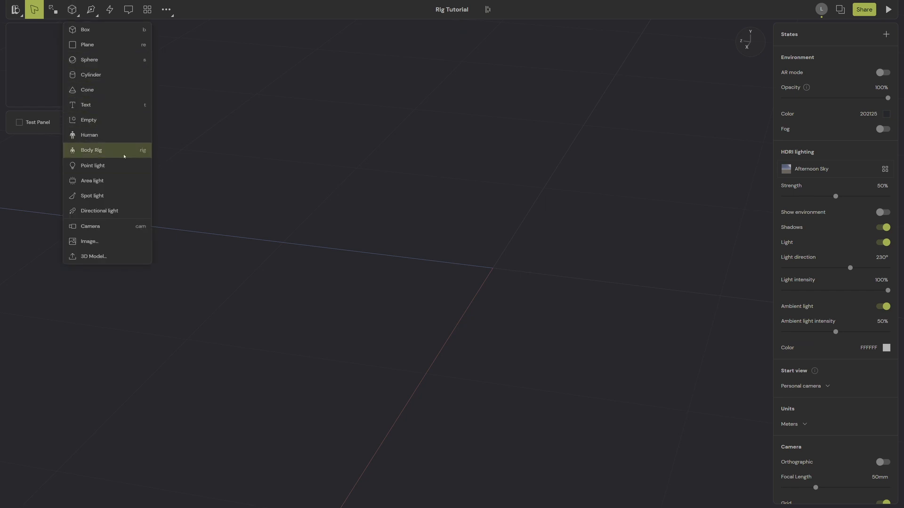
{"action": "left_click", "coordinate": [90, 150]}
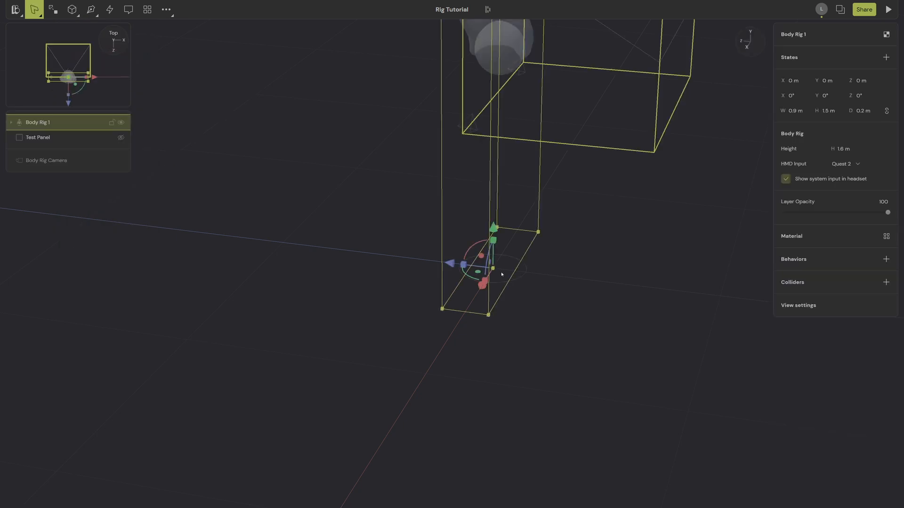
{"action": "left_click_drag", "start_coordinate": [519, 173], "coordinate": [478, 216]}
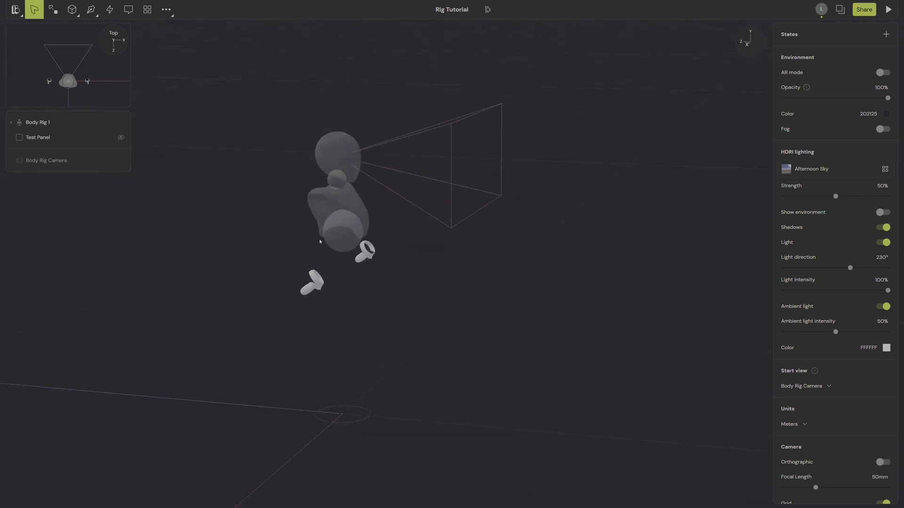
Expand Body Rig 1 in the layers panel to show Head, Left Hand and Right Hand.
{"action": "left_click", "coordinate": [38, 122]}
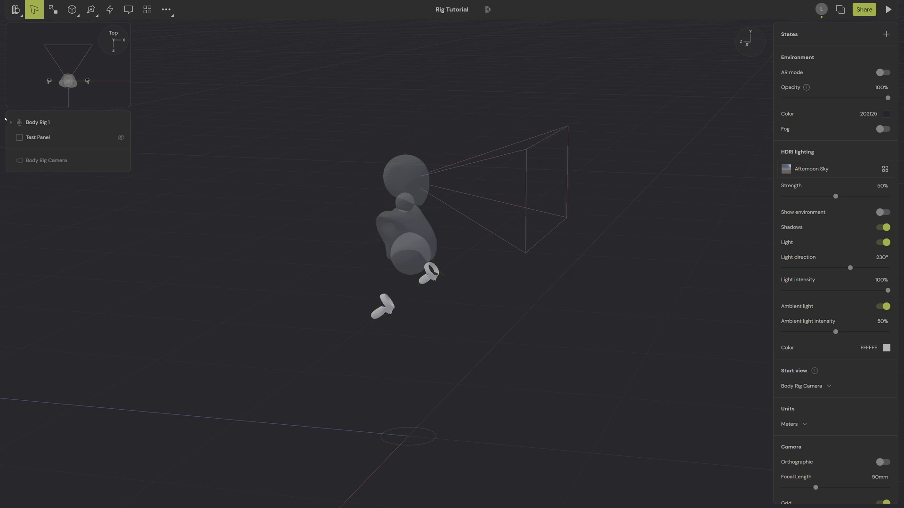
{"action": "left_click", "coordinate": [38, 121]}
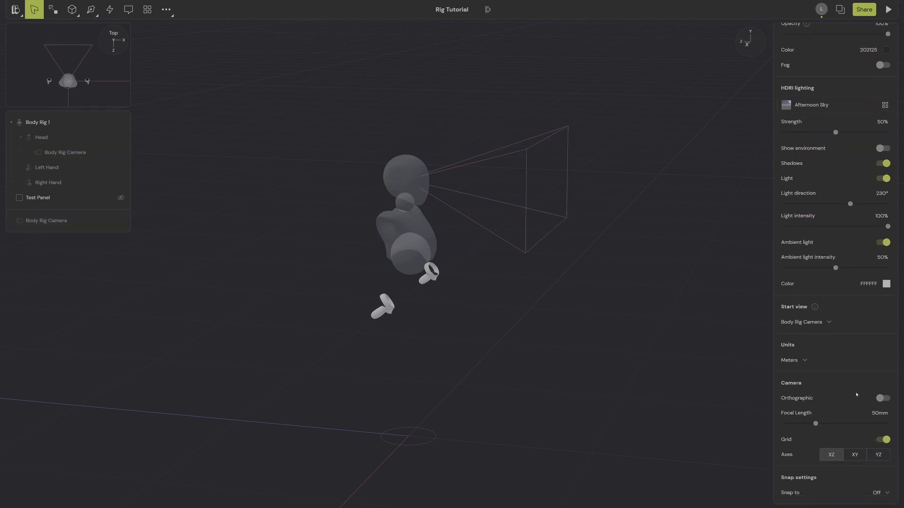
{"action": "left_click", "coordinate": [804, 321]}
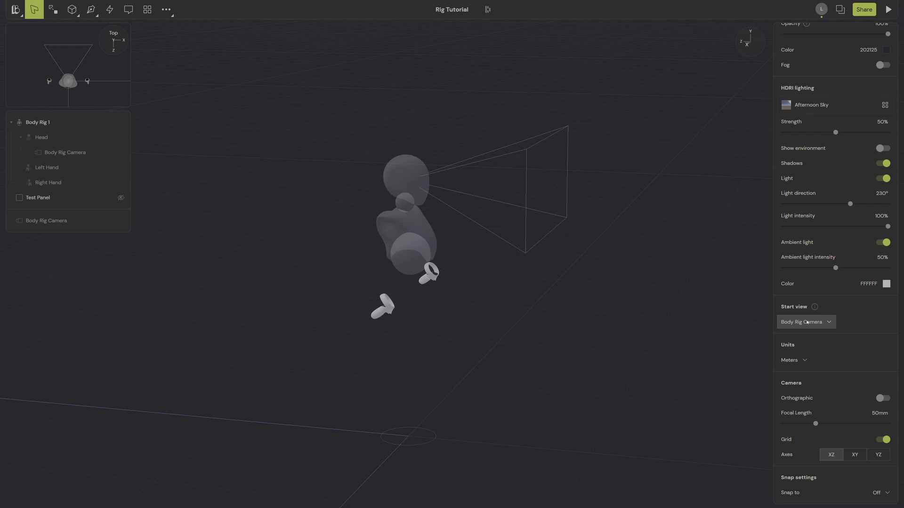
{"action": "mouse_move", "coordinate": [457, 172]}
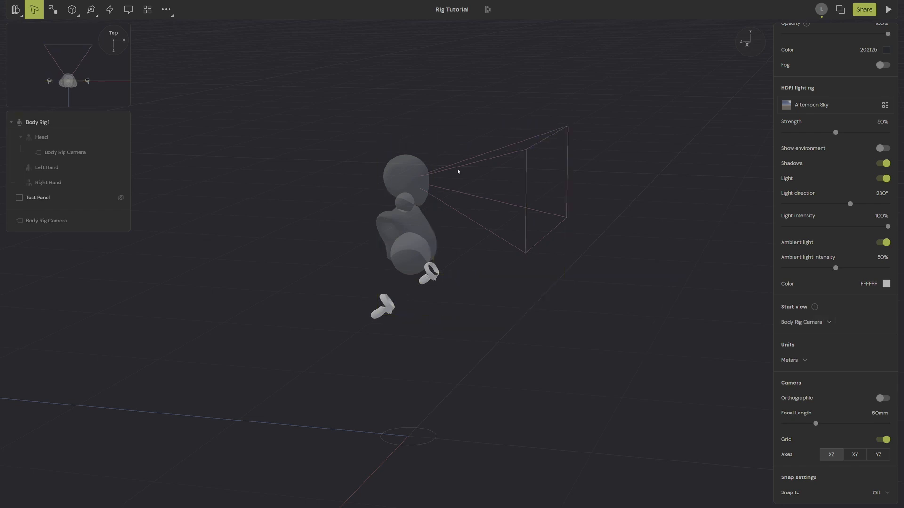
{"action": "left_click", "coordinate": [38, 123]}
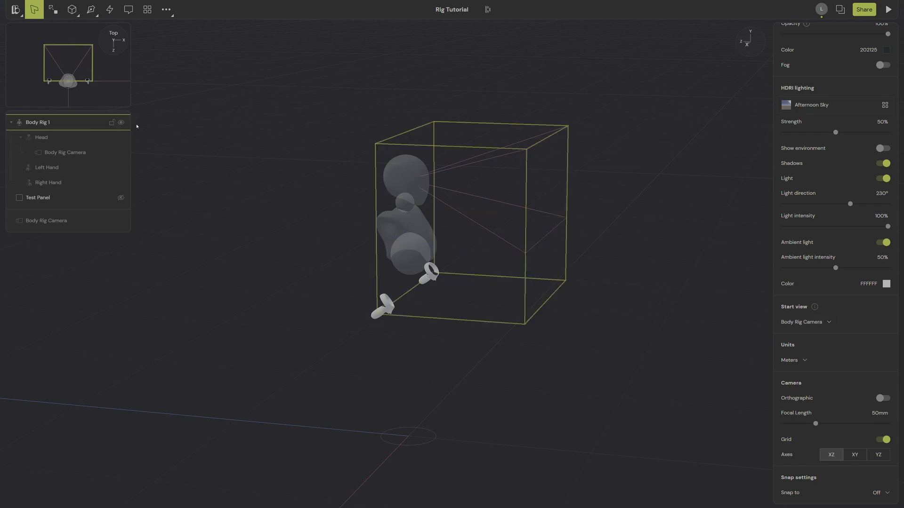
{"action": "left_click", "coordinate": [47, 167]}
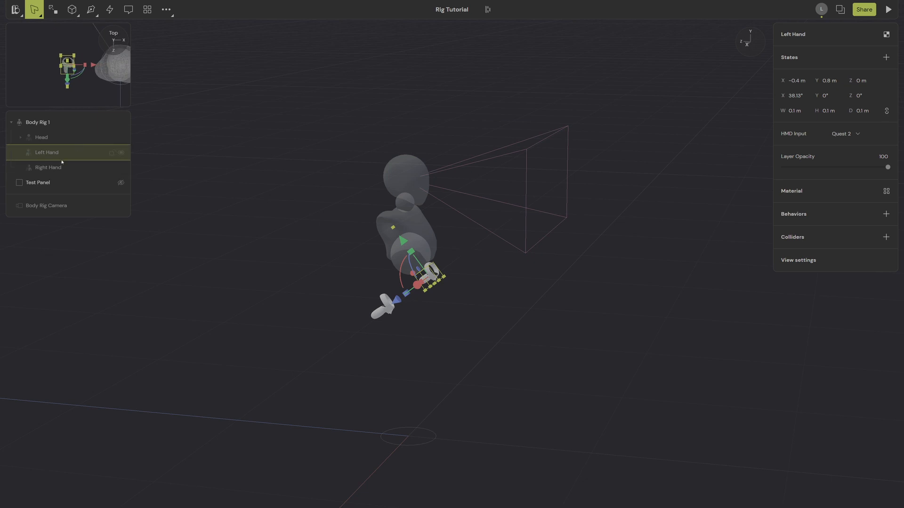
{"action": "left_click", "coordinate": [49, 167]}
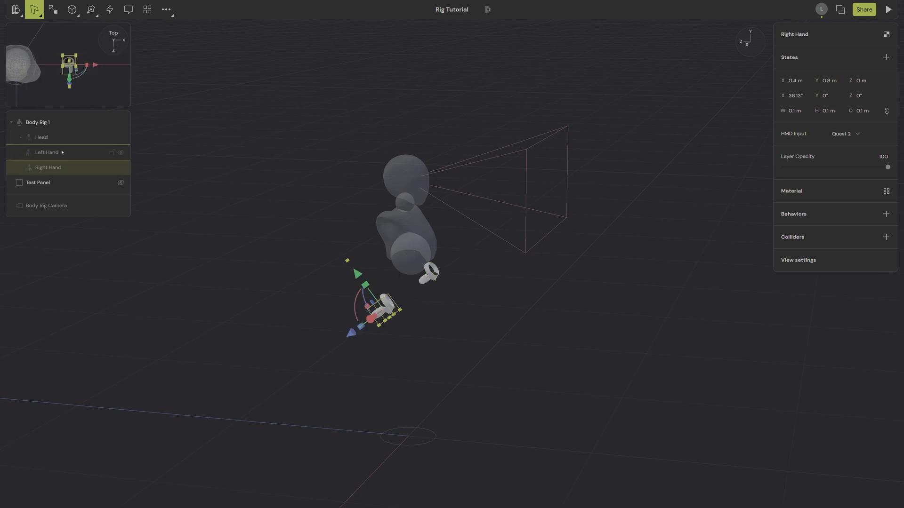
{"action": "left_click", "coordinate": [41, 137]}
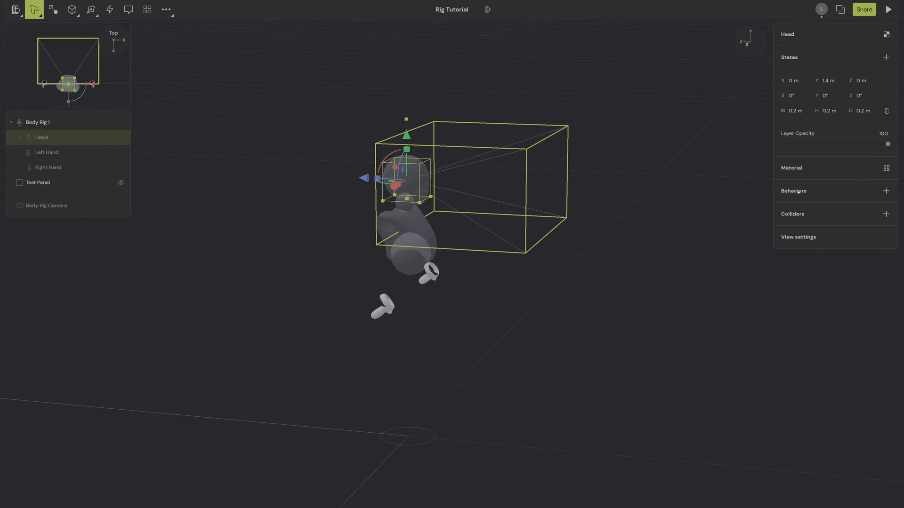
{"action": "left_click", "coordinate": [794, 95]}
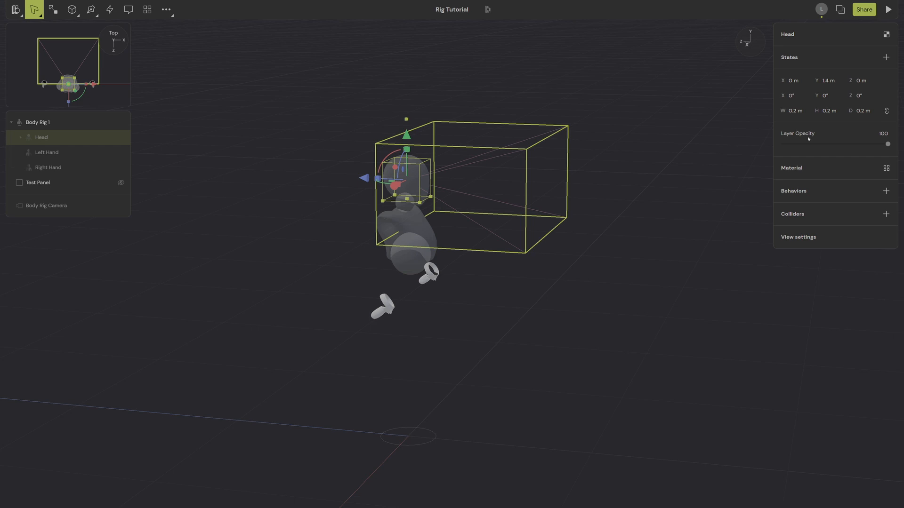
{"action": "mouse_move", "coordinate": [821, 140]}
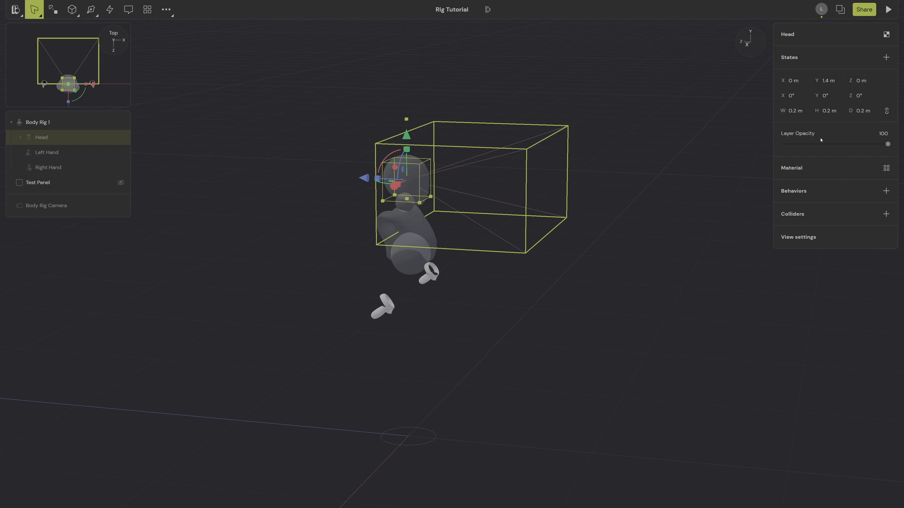
{"action": "mouse_move", "coordinate": [856, 133]}
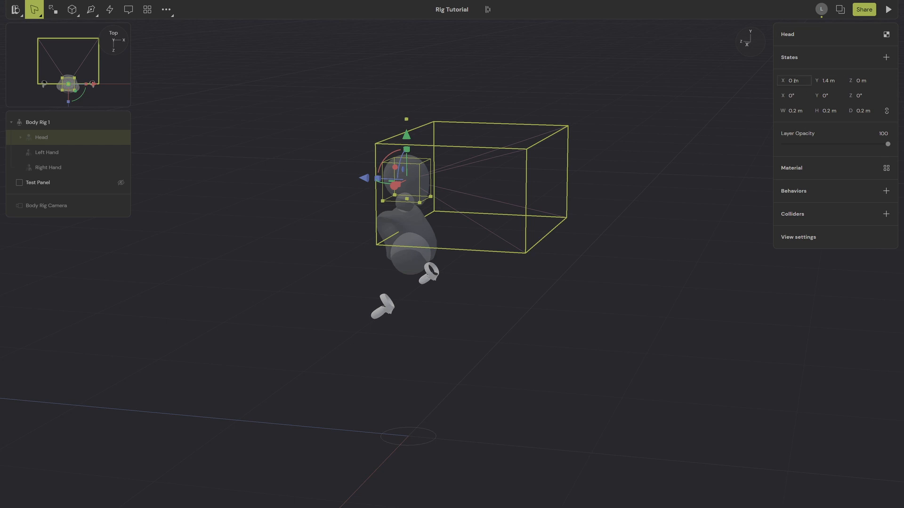
{"action": "left_click", "coordinate": [47, 152]}
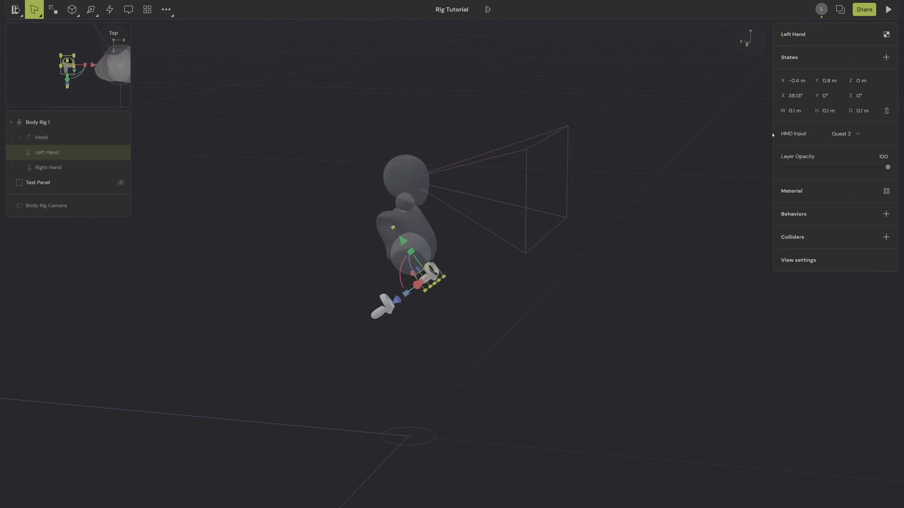
{"action": "left_click", "coordinate": [853, 133]}
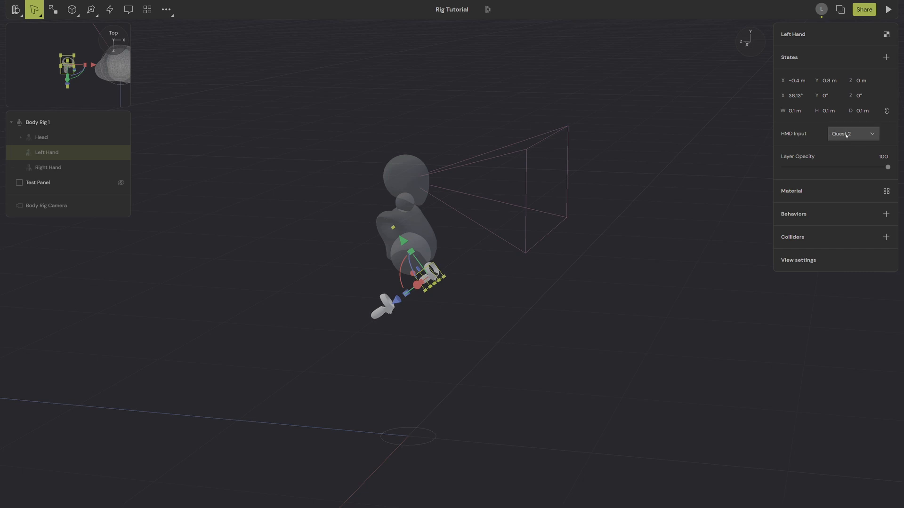
{"action": "left_click", "coordinate": [852, 133]}
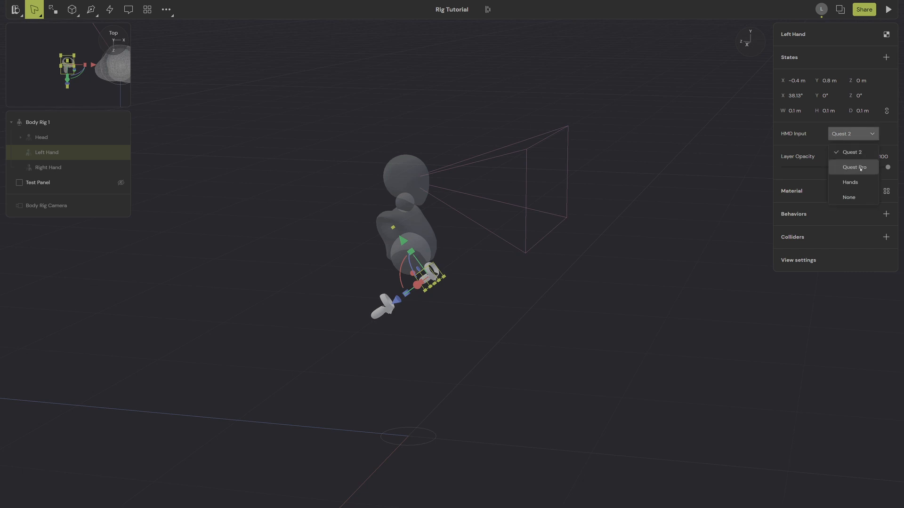
{"action": "left_click", "coordinate": [851, 152]}
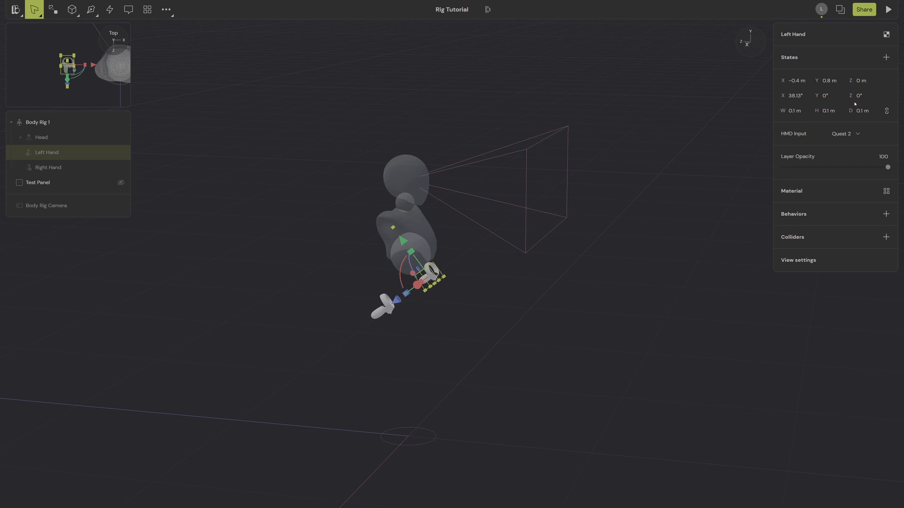
{"action": "mouse_move", "coordinate": [851, 133]}
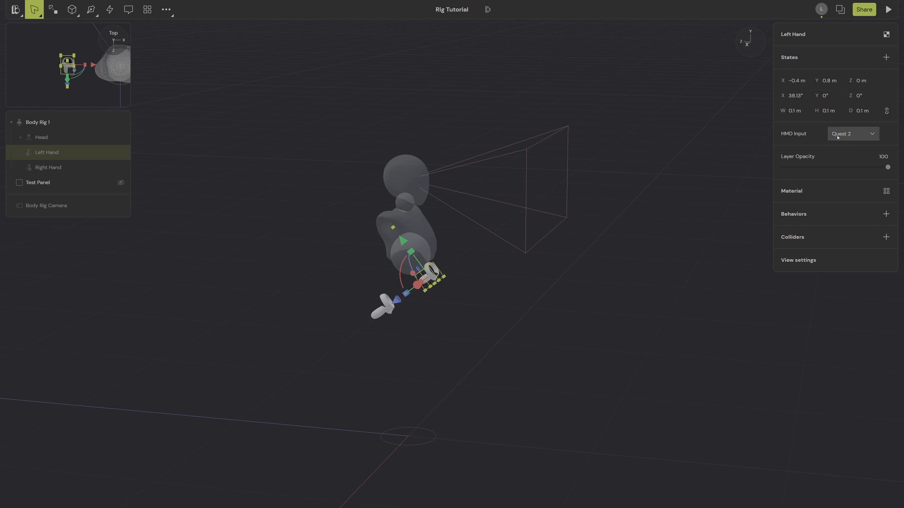
{"action": "mouse_move", "coordinate": [319, 304]}
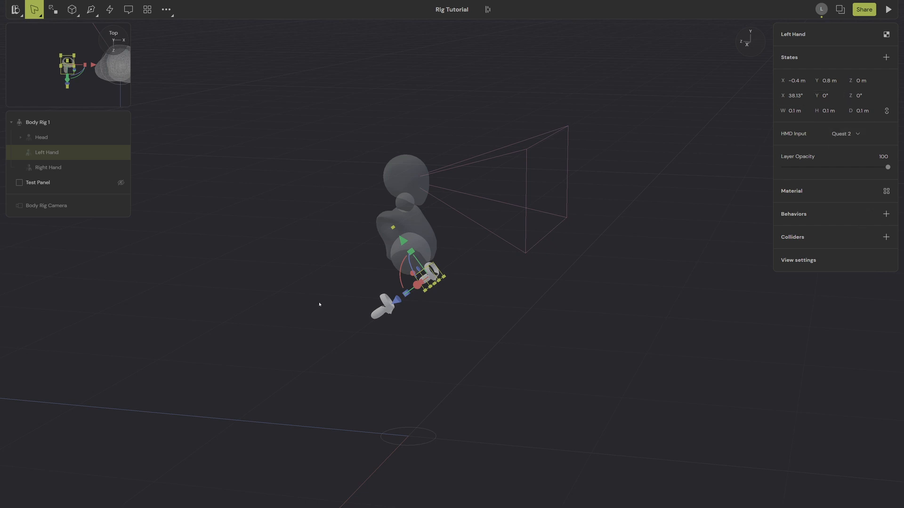
Select Body Rig 1 and change its HMD Input from Quest 2 to Hands.
{"action": "left_click", "coordinate": [37, 121]}
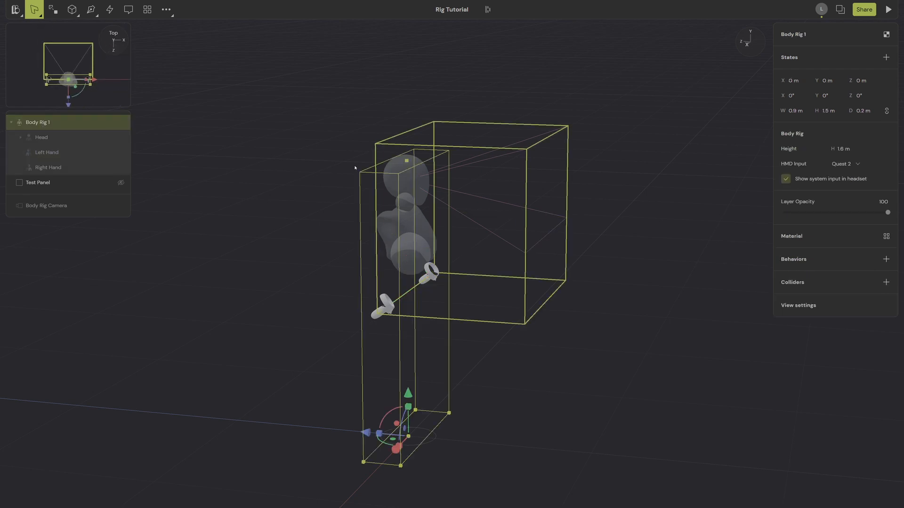
{"action": "mouse_move", "coordinate": [716, 170]}
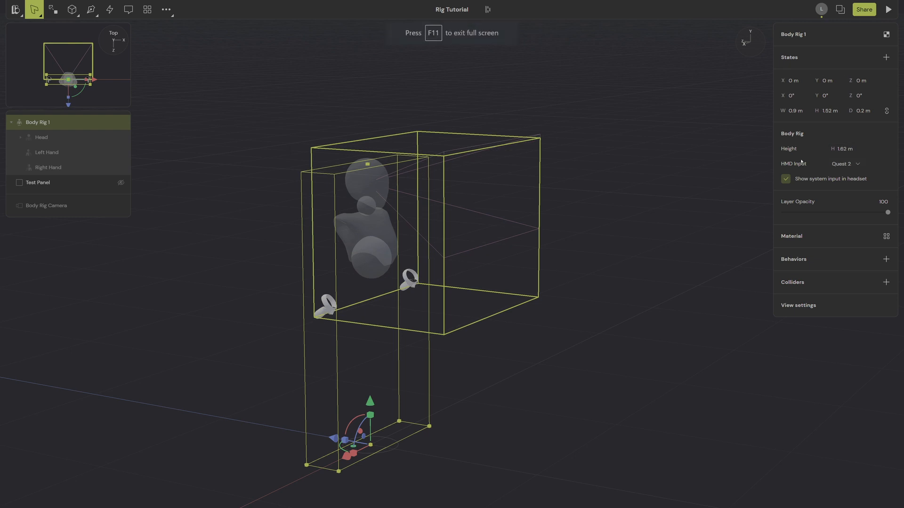
{"action": "mouse_move", "coordinate": [819, 167]}
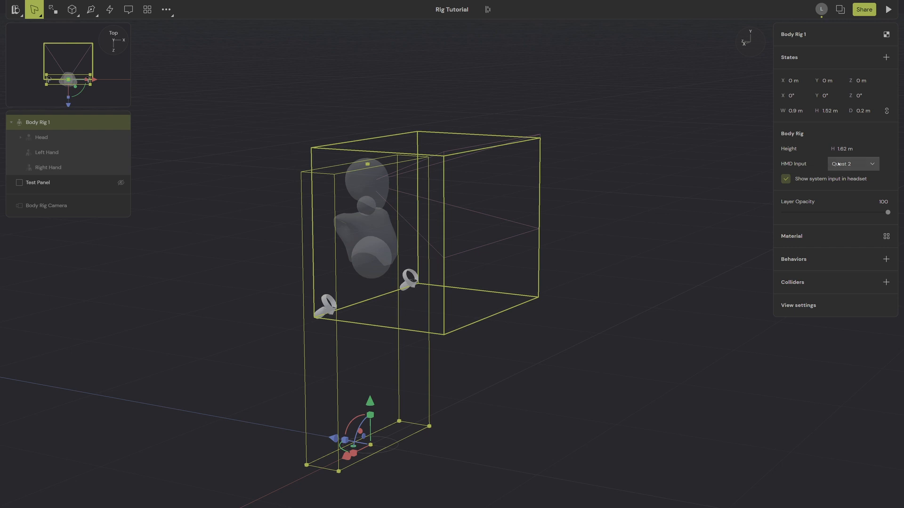
{"action": "left_click", "coordinate": [853, 164]}
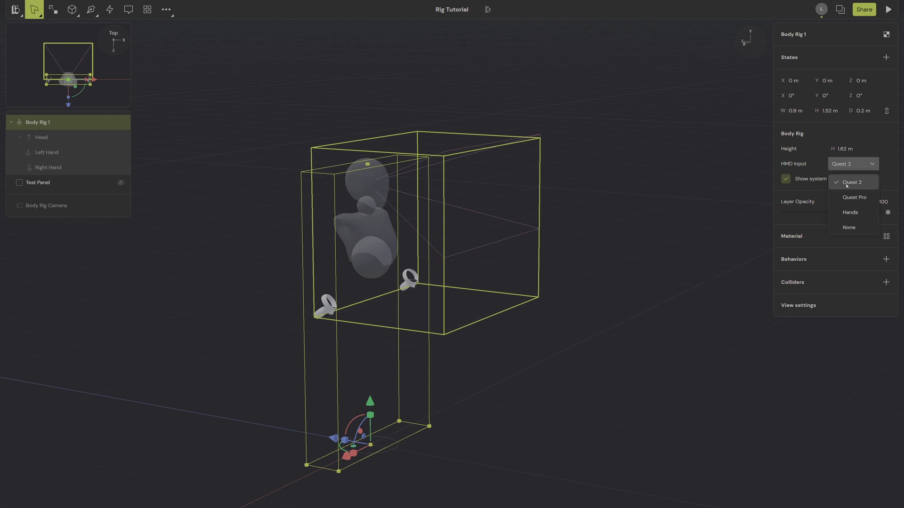
{"action": "mouse_move", "coordinate": [854, 197]}
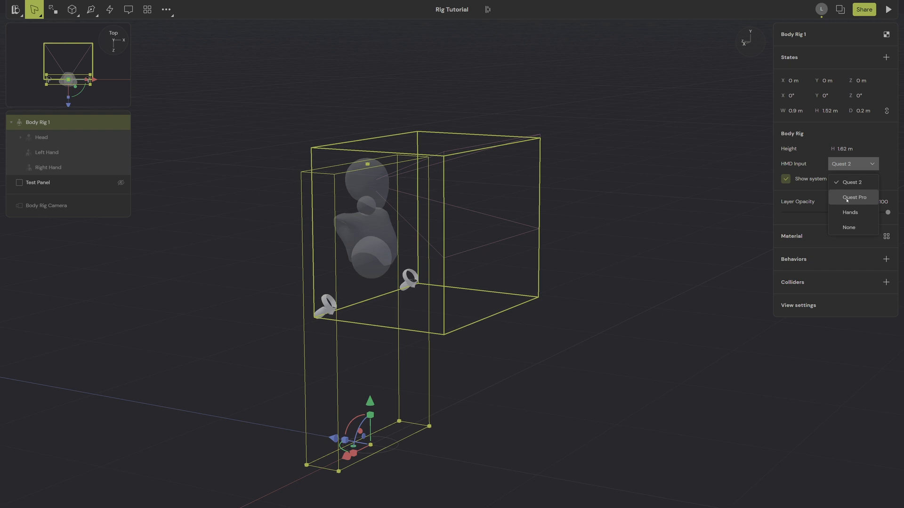
{"action": "mouse_move", "coordinate": [852, 182]}
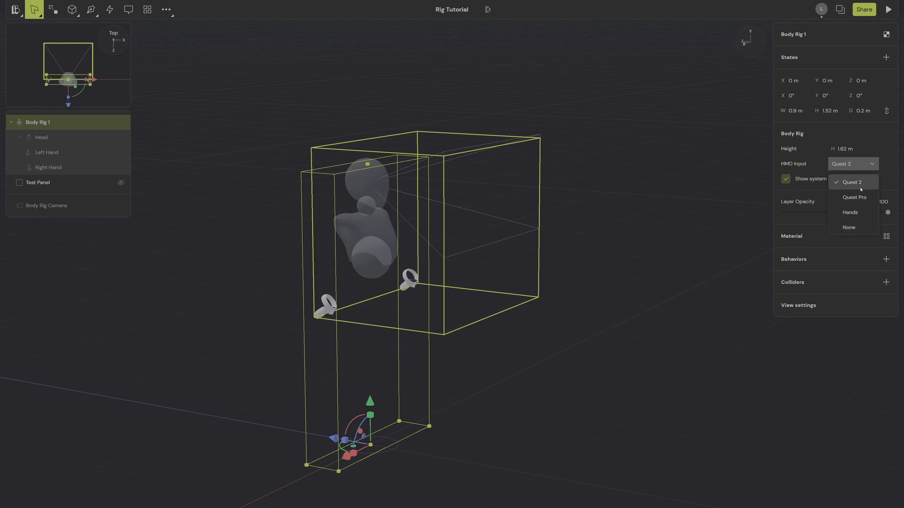
{"action": "left_click", "coordinate": [849, 183]}
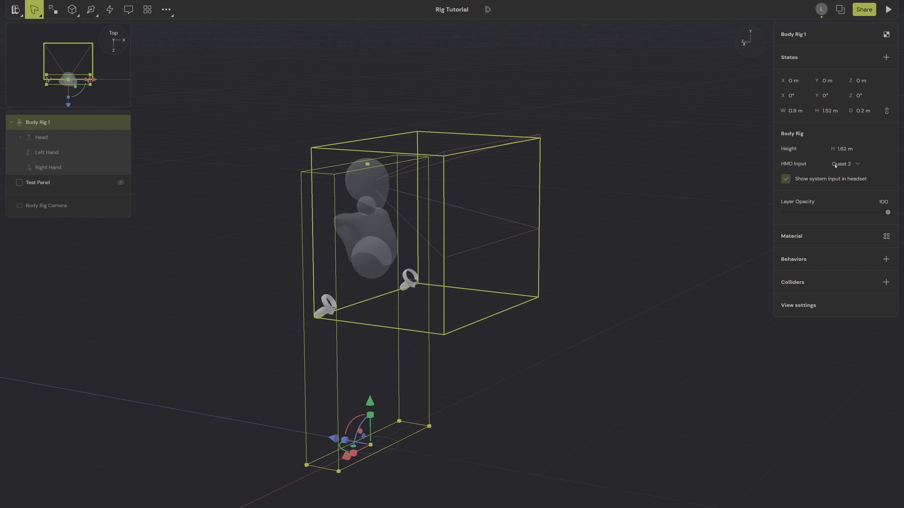
{"action": "left_click", "coordinate": [852, 164]}
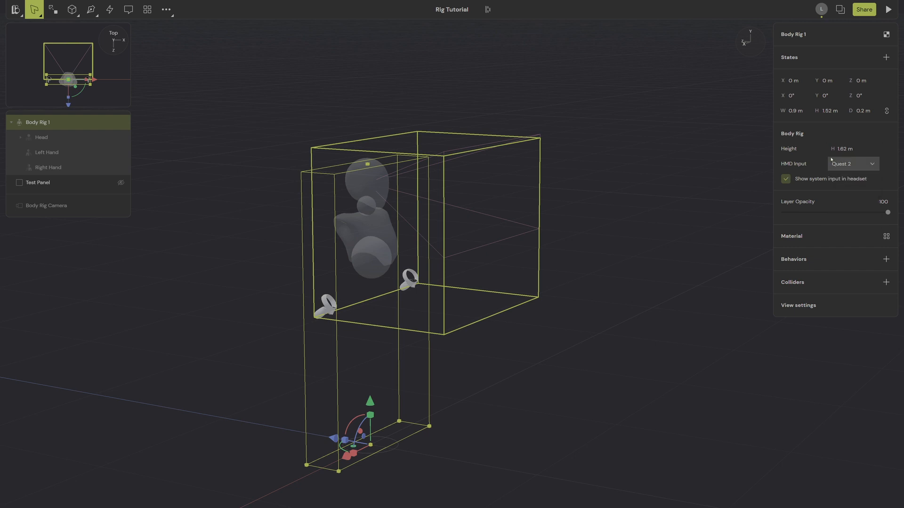
{"action": "left_click", "coordinate": [853, 164]}
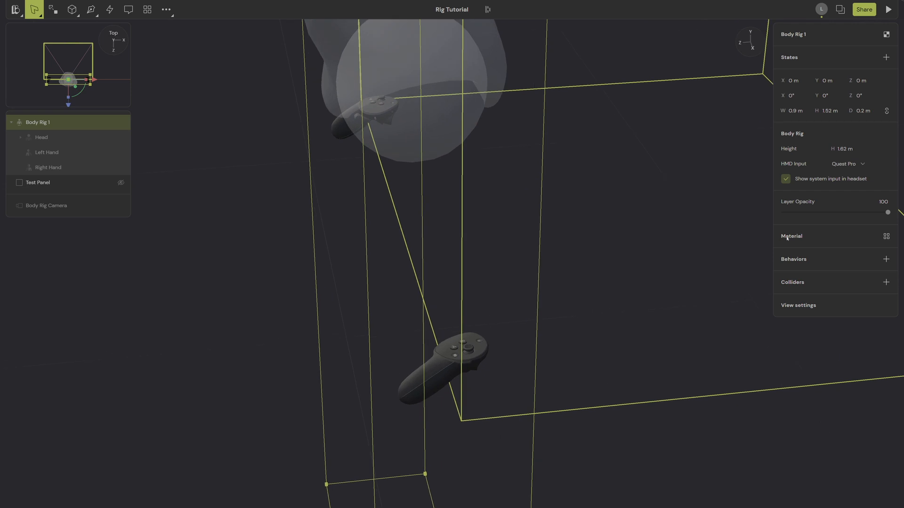
{"action": "left_click", "coordinate": [848, 164]}
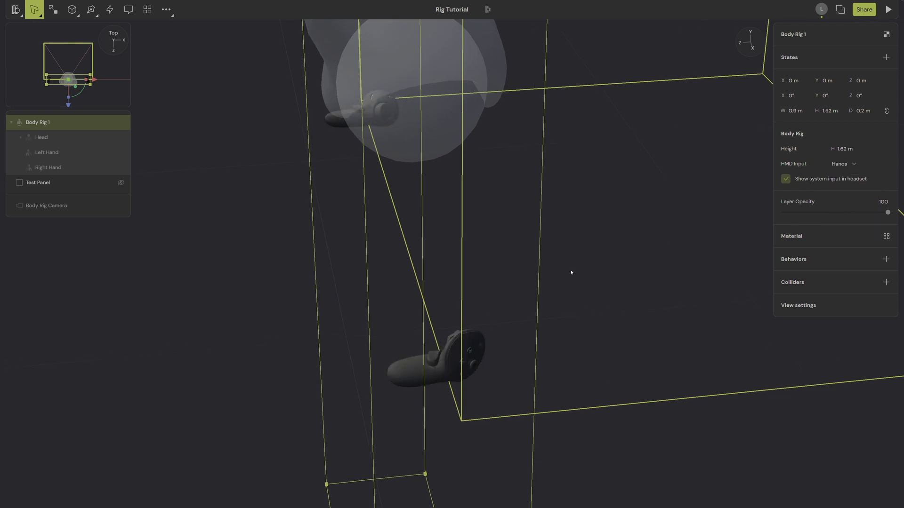
{"action": "left_click", "coordinate": [847, 163]}
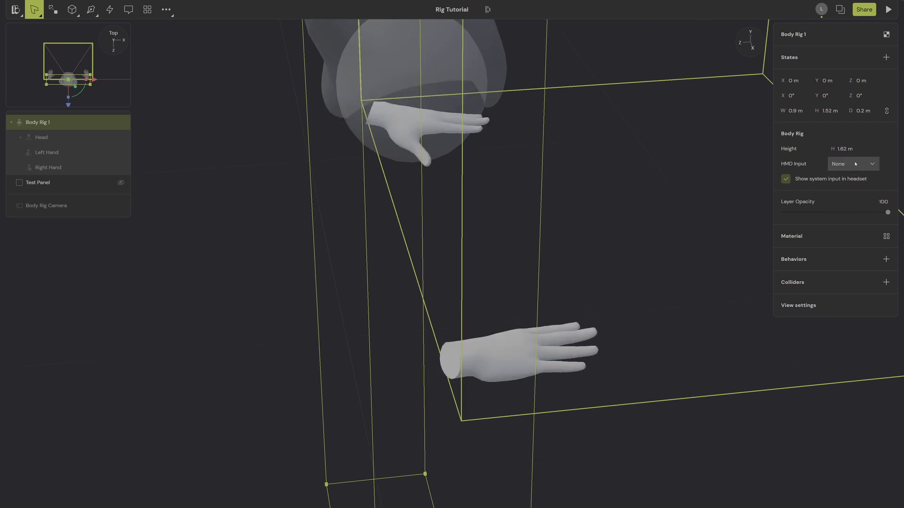
{"action": "left_click", "coordinate": [853, 164]}
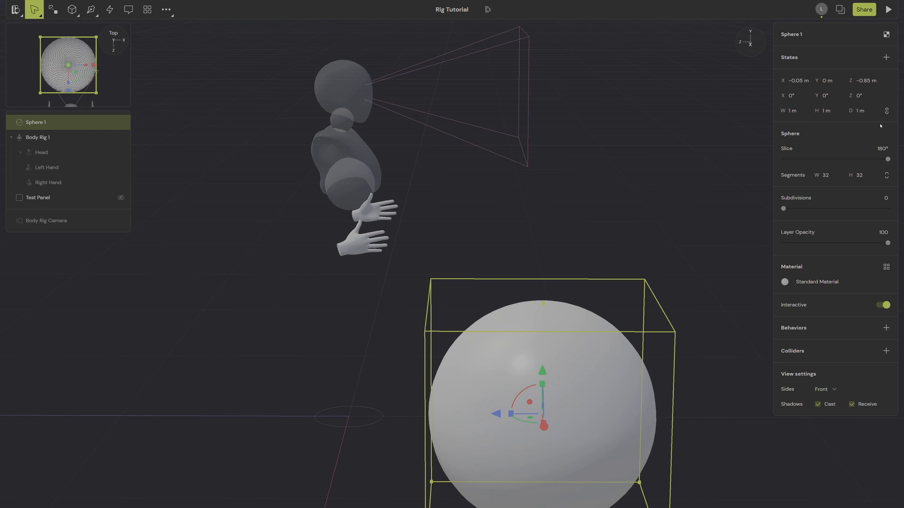
Start editing Sphere 1's width field in the inspector.
{"action": "left_click", "coordinate": [795, 110]}
{"action": "type", "text": "0.09"}
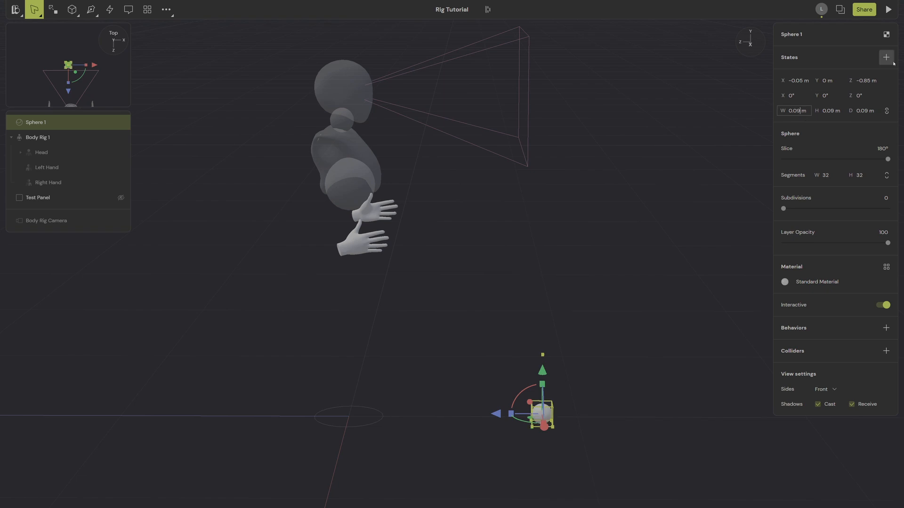
{"action": "mouse_move", "coordinate": [558, 409]}
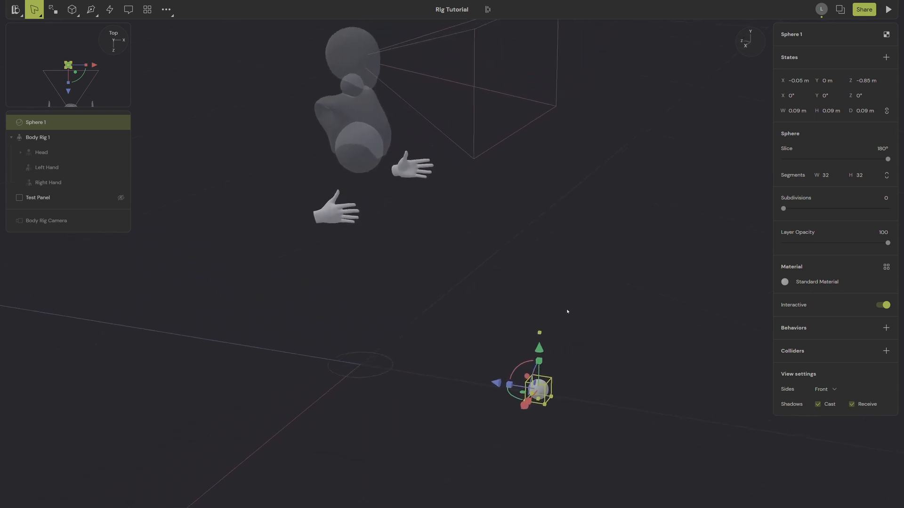
Begin renaming the sphere in the layers panel.
{"action": "double_click", "coordinate": [35, 123]}
{"action": "type", "text": "Test Ball"}
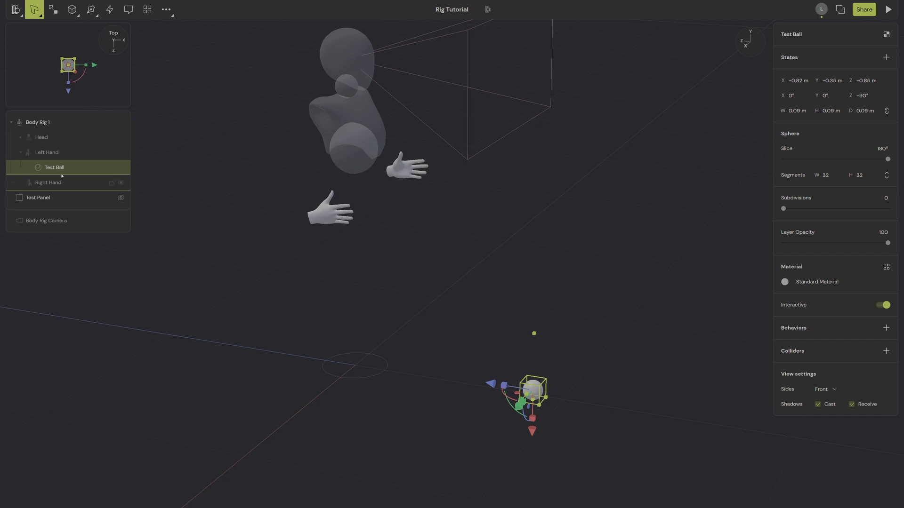
{"action": "mouse_move", "coordinate": [56, 170]}
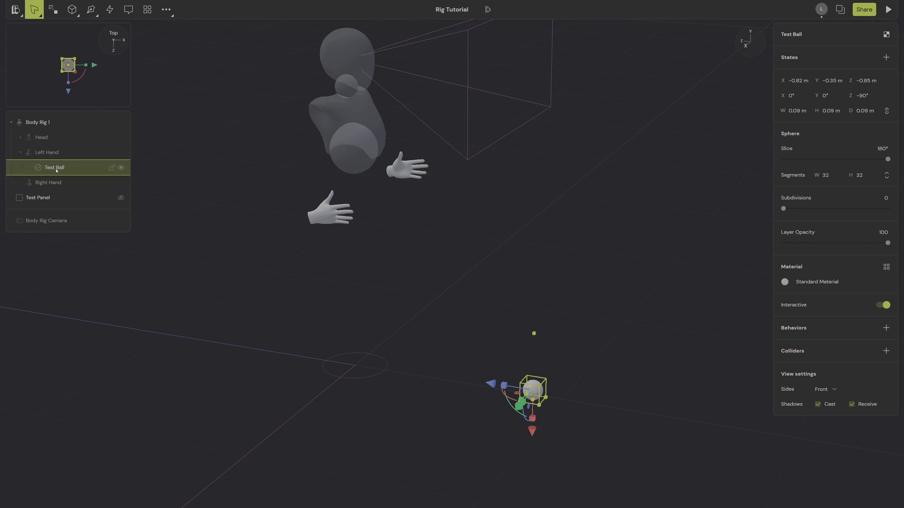
{"action": "mouse_move", "coordinate": [49, 183]}
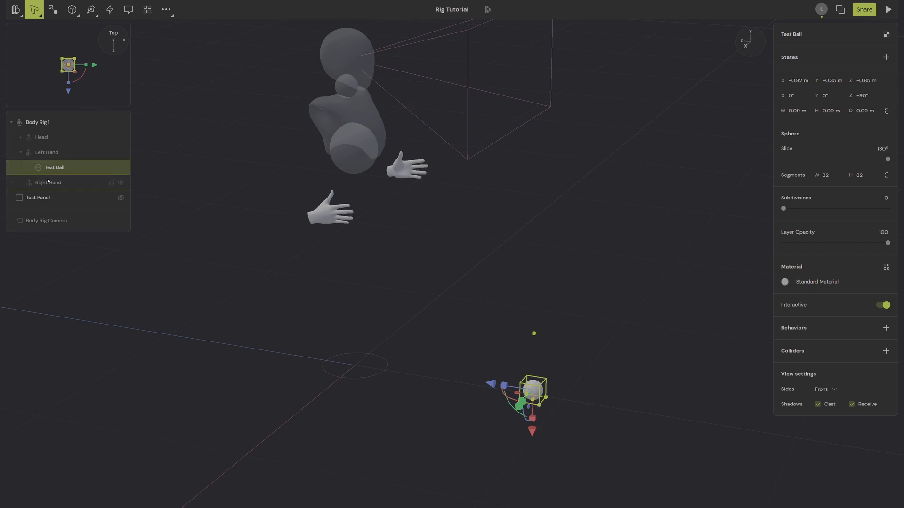
Duplicate the test ball for the right hand and name the copy Test Ball R.
{"action": "key", "text": "ctrl+d"}
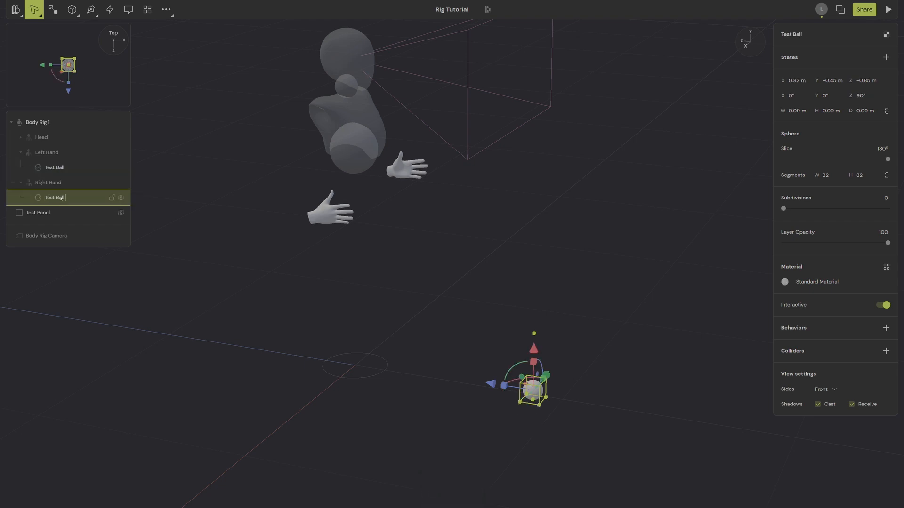
{"action": "type", "text": "R"}
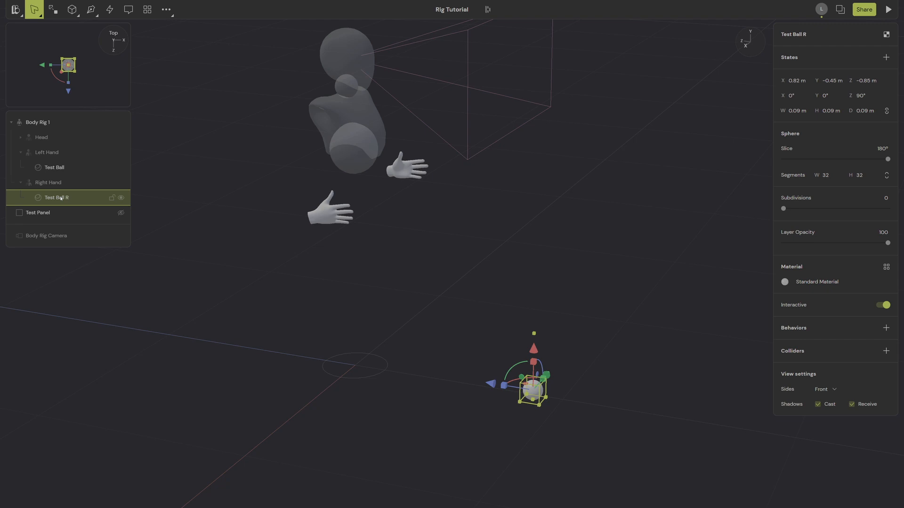
{"action": "left_click", "coordinate": [55, 167]}
{"action": "type", "text": " L"}
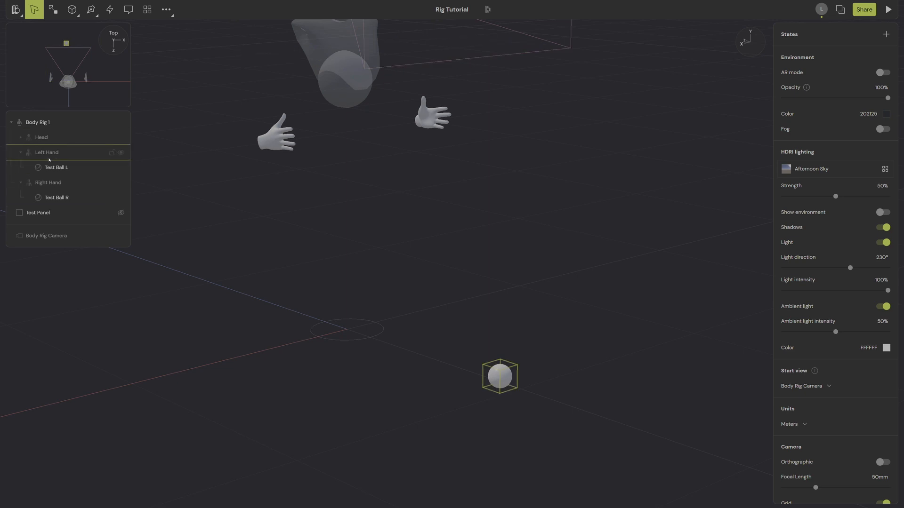
Select Test Ball L and set its X, Y and Z position to 0 m.
{"action": "left_click", "coordinate": [265, 49]}
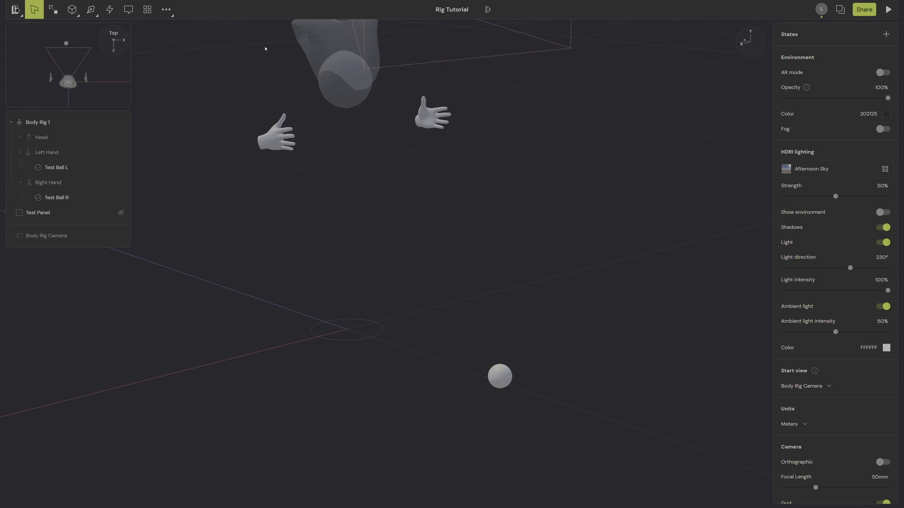
{"action": "left_click", "coordinate": [56, 167]}
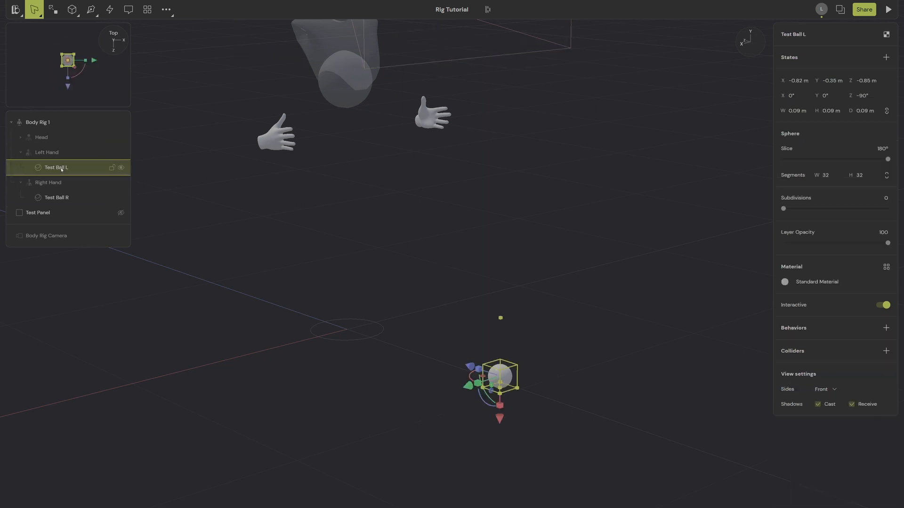
{"action": "triple_click", "coordinate": [798, 80]}
{"action": "type", "text": "0"}
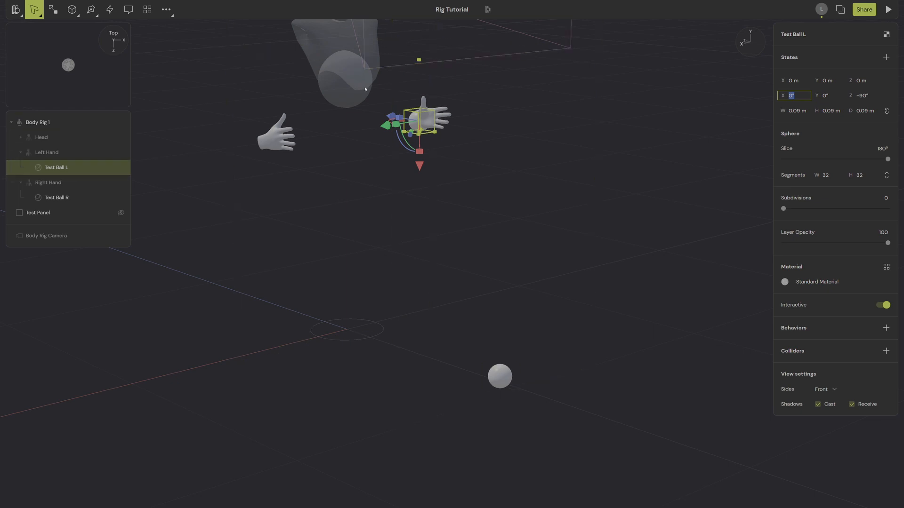
{"action": "left_click", "coordinate": [56, 197]}
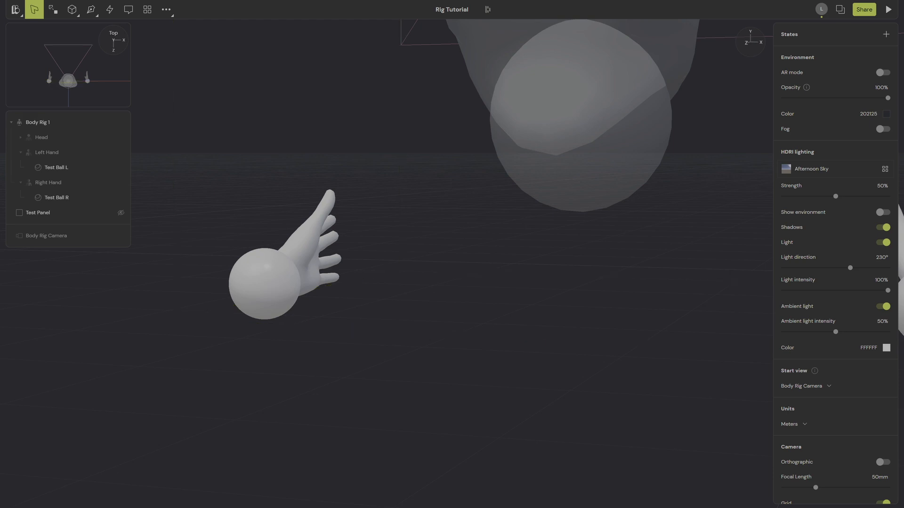
Select Left Hand, Right Hand and their test balls to seat the balls in the palms.
{"action": "left_click", "coordinate": [46, 152]}
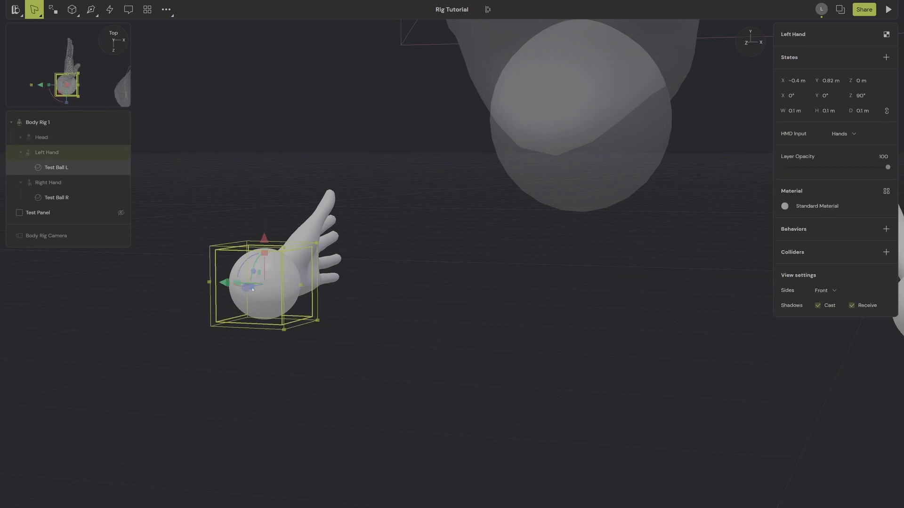
{"action": "left_click", "coordinate": [57, 167]}
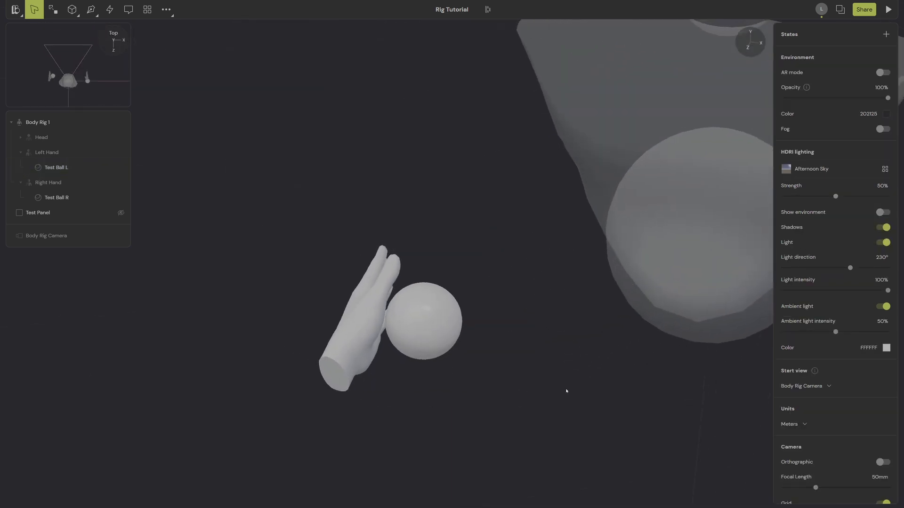
{"action": "left_click", "coordinate": [48, 182]}
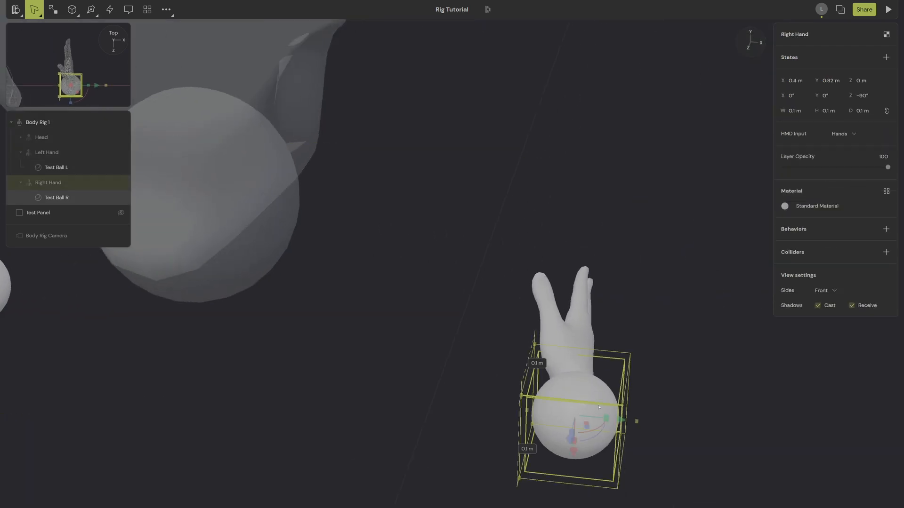
{"action": "left_click", "coordinate": [57, 198]}
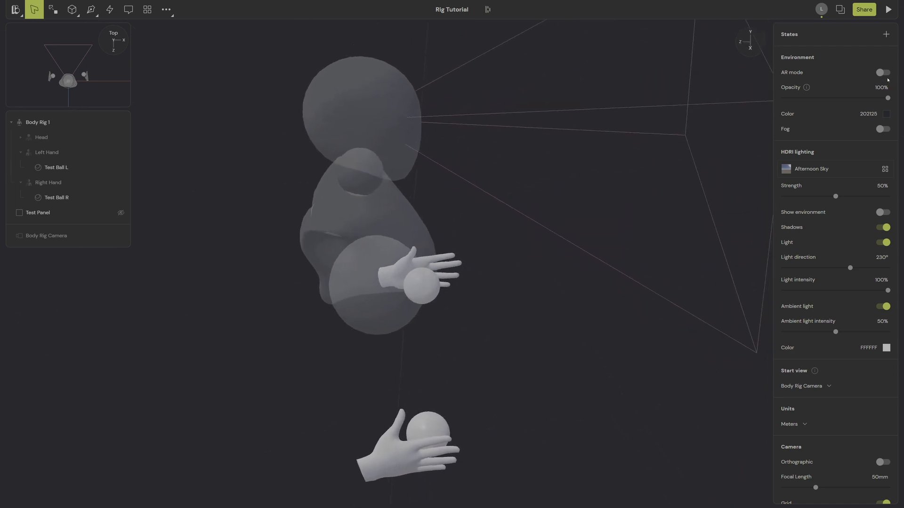
Turn on AR mode and uncheck Show system input in headset for Body Rig 1.
{"action": "left_click", "coordinate": [881, 72]}
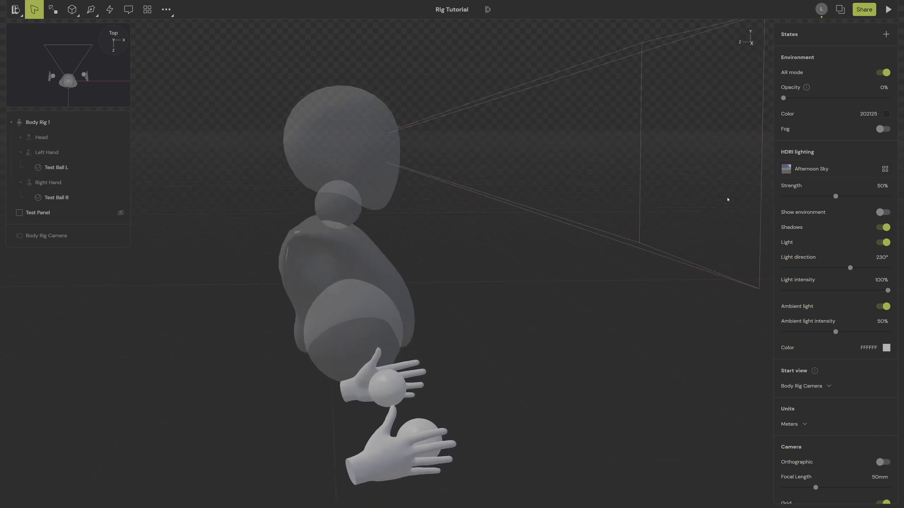
{"action": "left_click", "coordinate": [37, 122]}
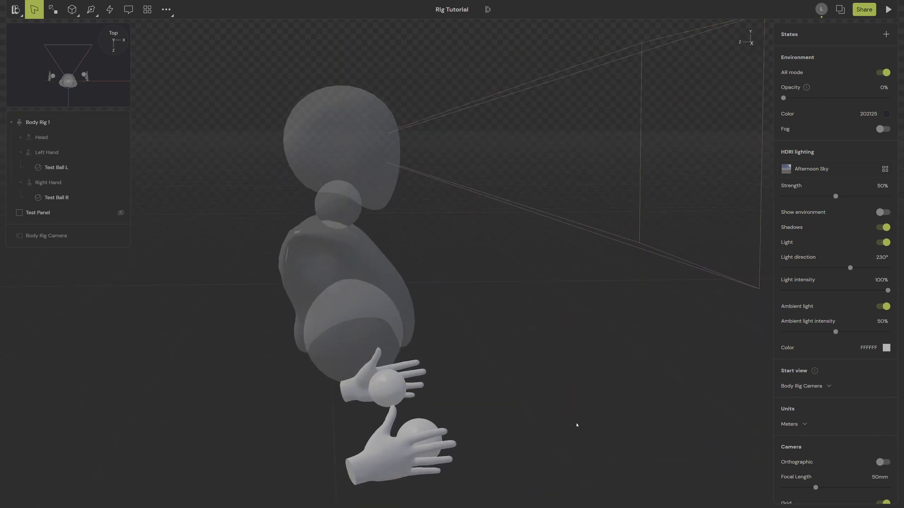
{"action": "left_click", "coordinate": [38, 121]}
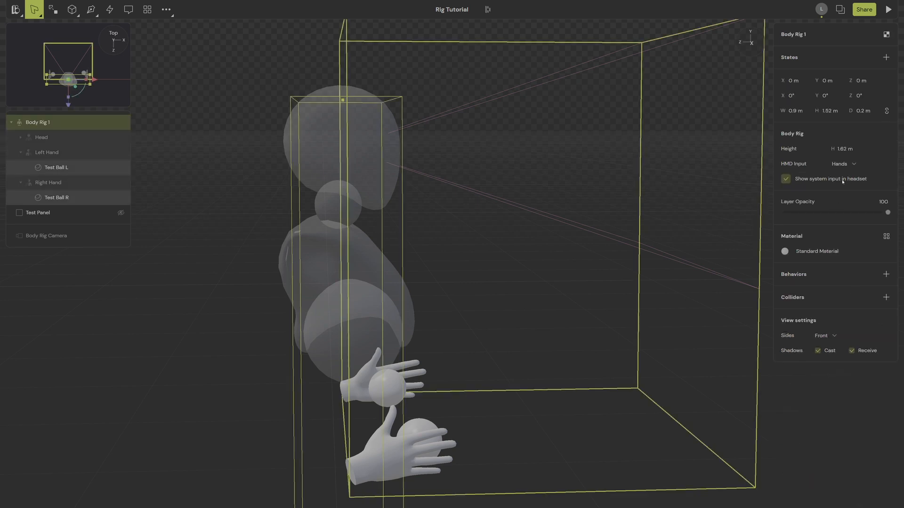
{"action": "left_click", "coordinate": [785, 179]}
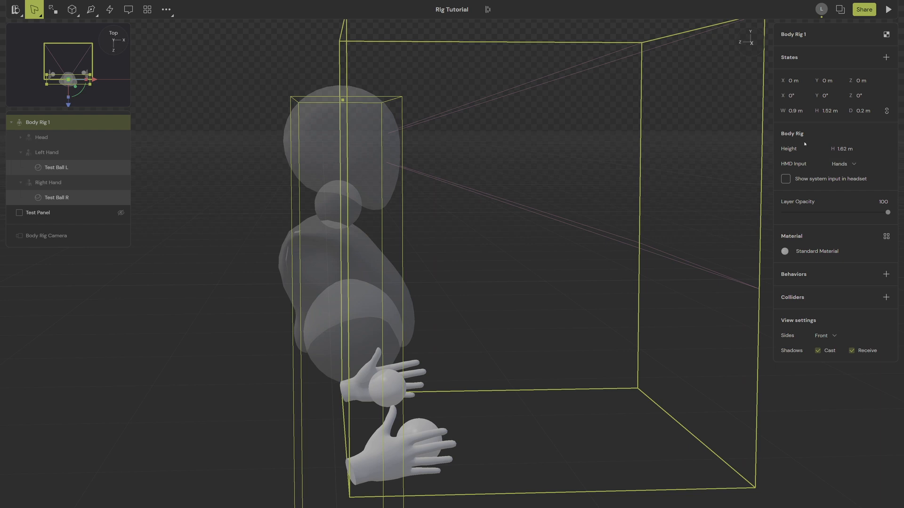
{"action": "mouse_move", "coordinate": [811, 436]}
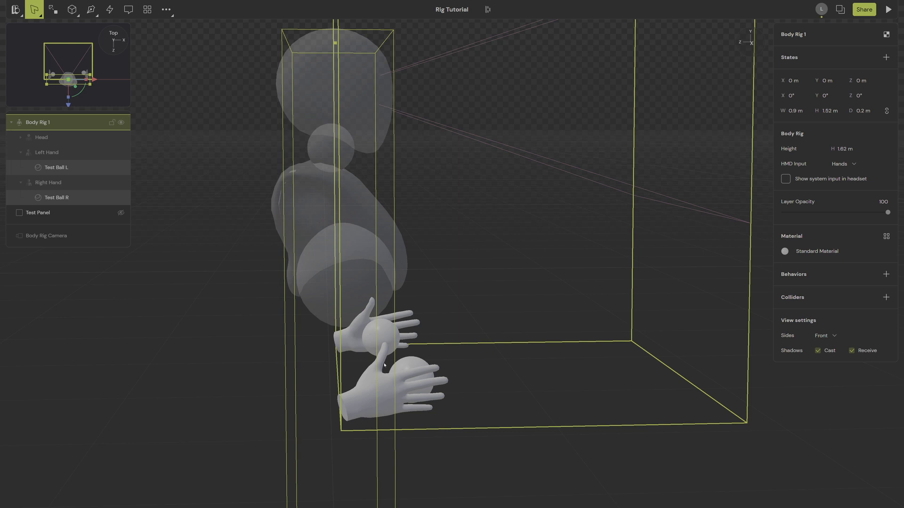
{"action": "mouse_move", "coordinate": [491, 100]}
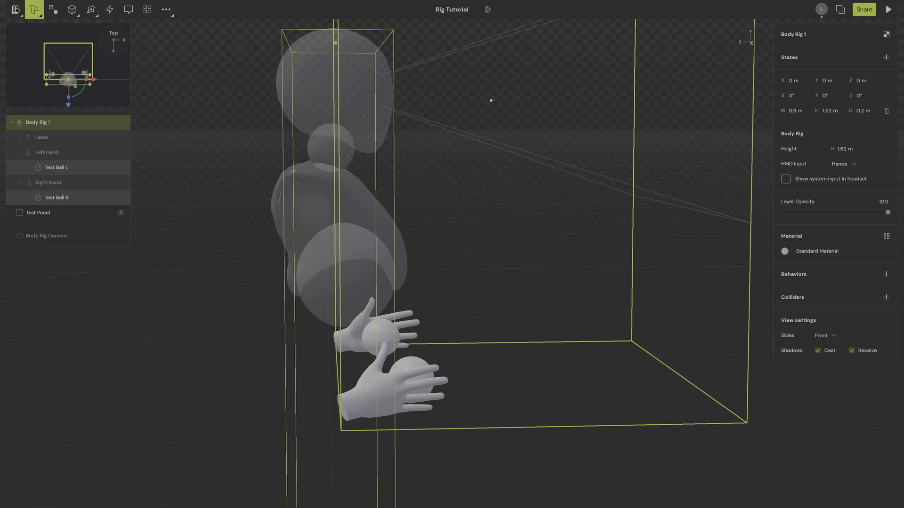
{"action": "mouse_move", "coordinate": [805, 185]}
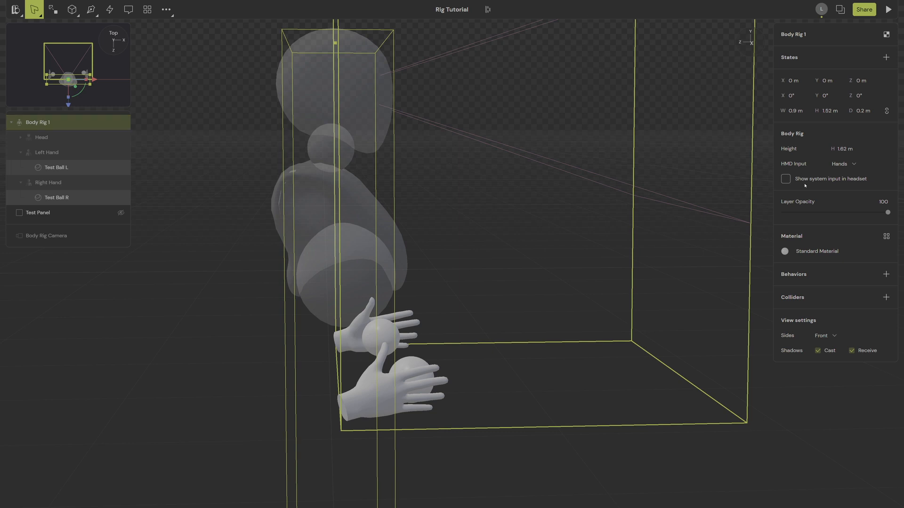